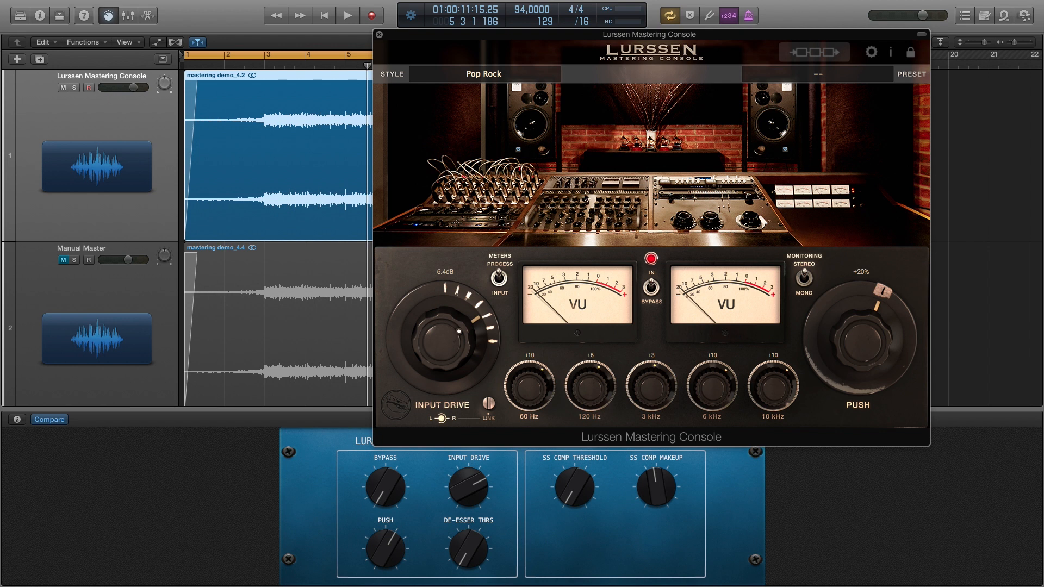
{"action": "mouse_move", "coordinate": [880, 378]}
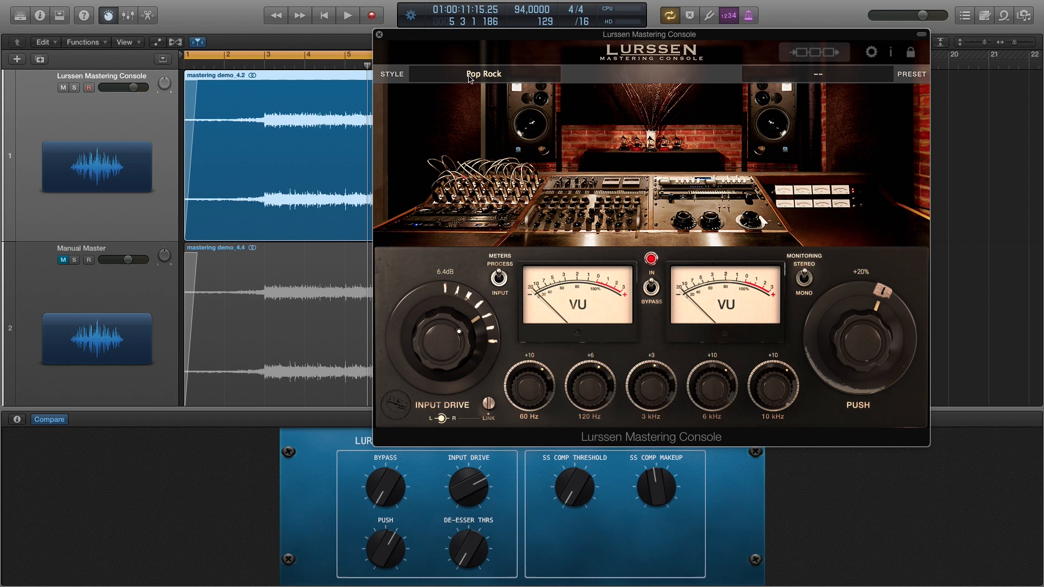
Keep the Pop Rock mastering style and reveal the console's internal EQ, limiter, de-esser and compressor chain
{"action": "left_click", "coordinate": [483, 73]}
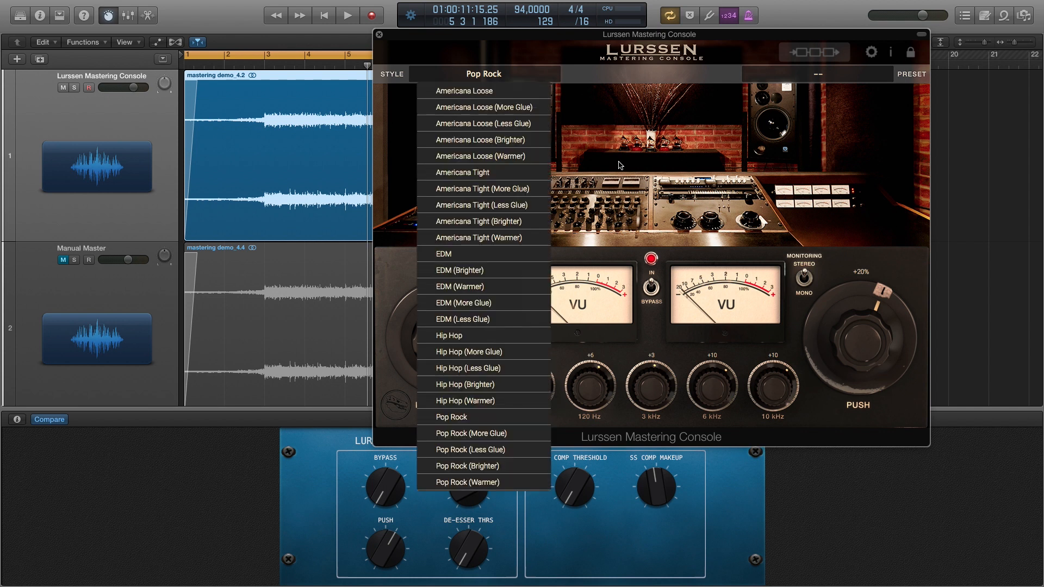
{"action": "mouse_move", "coordinate": [481, 140]}
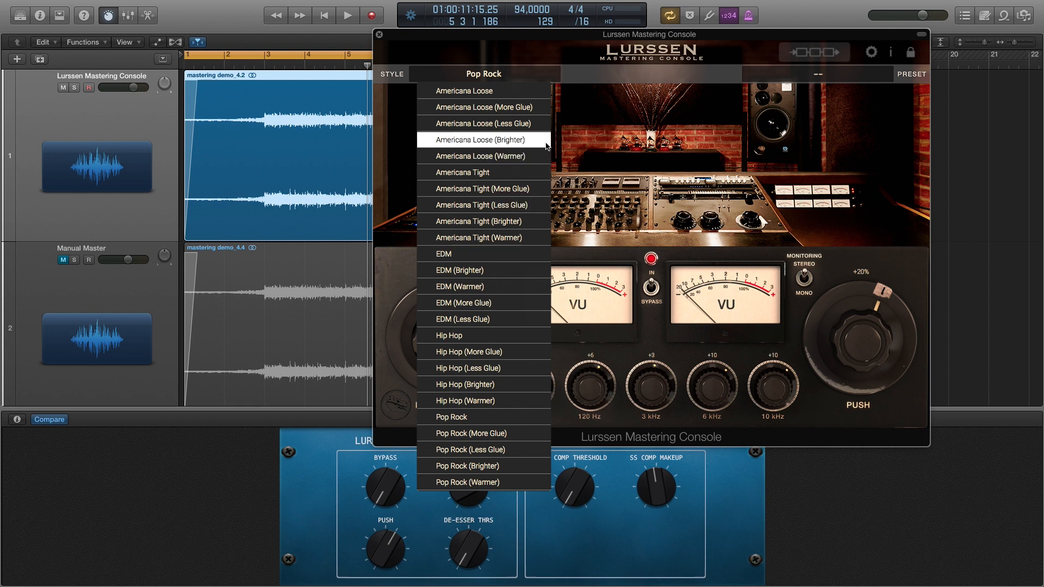
{"action": "mouse_move", "coordinate": [482, 91]}
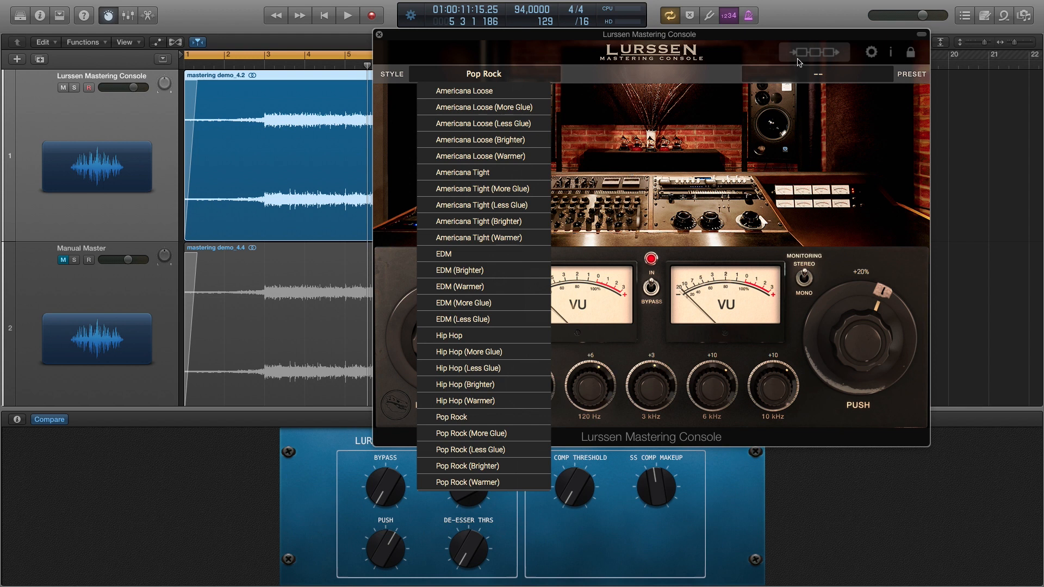
{"action": "left_click", "coordinate": [450, 416]}
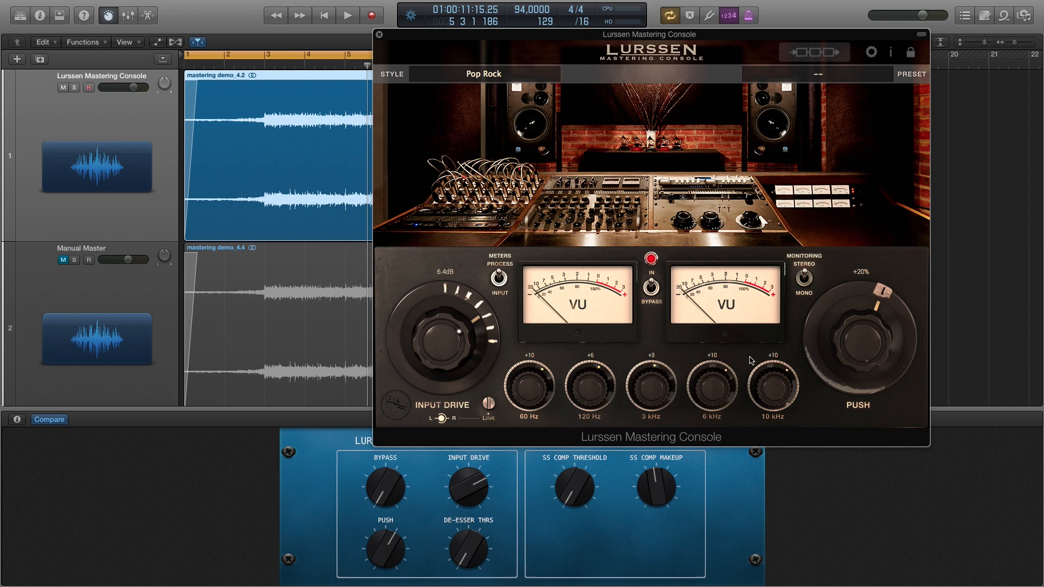
{"action": "mouse_move", "coordinate": [687, 348]}
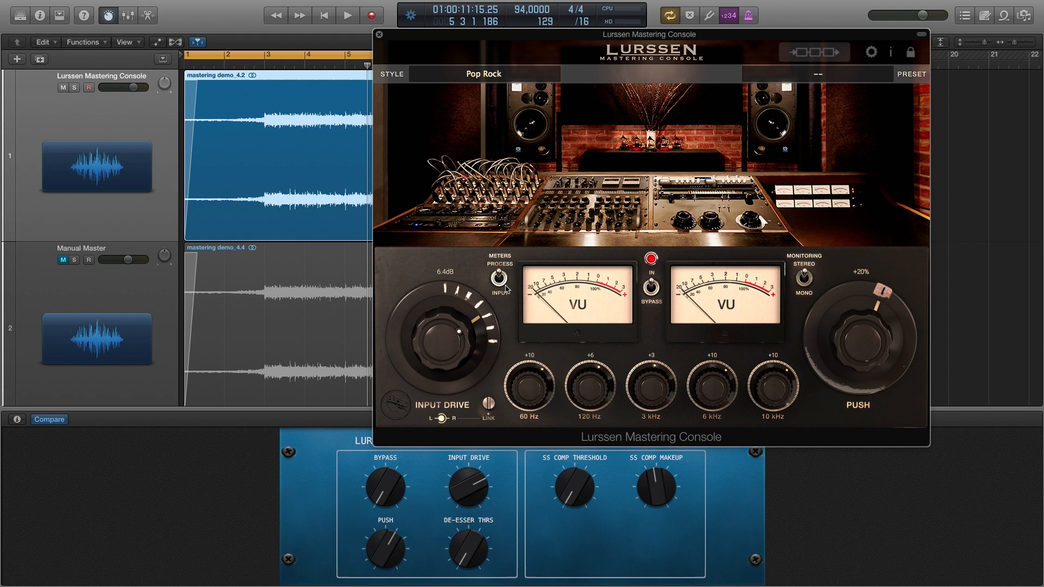
{"action": "mouse_move", "coordinate": [558, 303]}
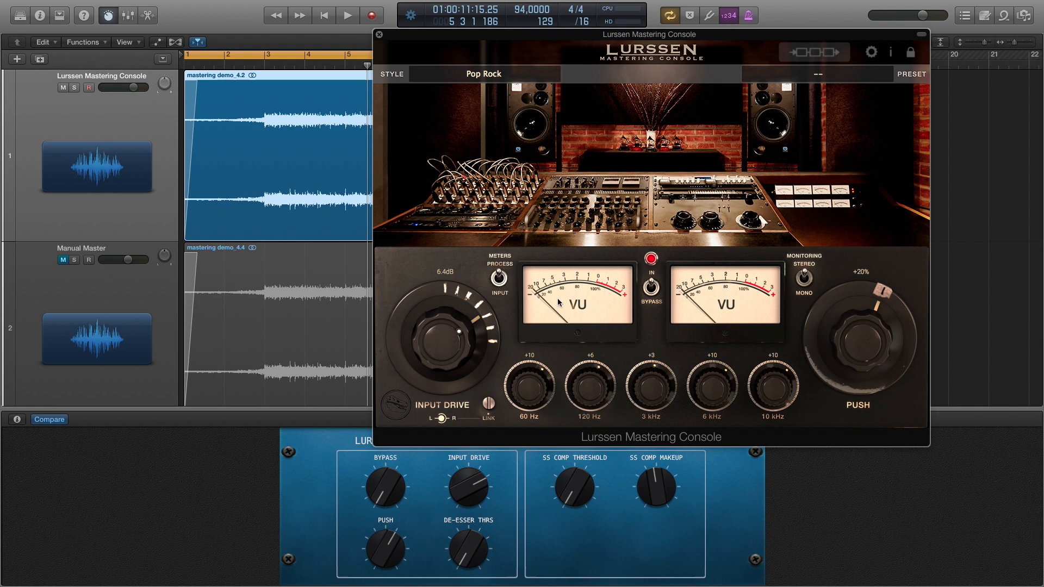
{"action": "mouse_move", "coordinate": [820, 52]}
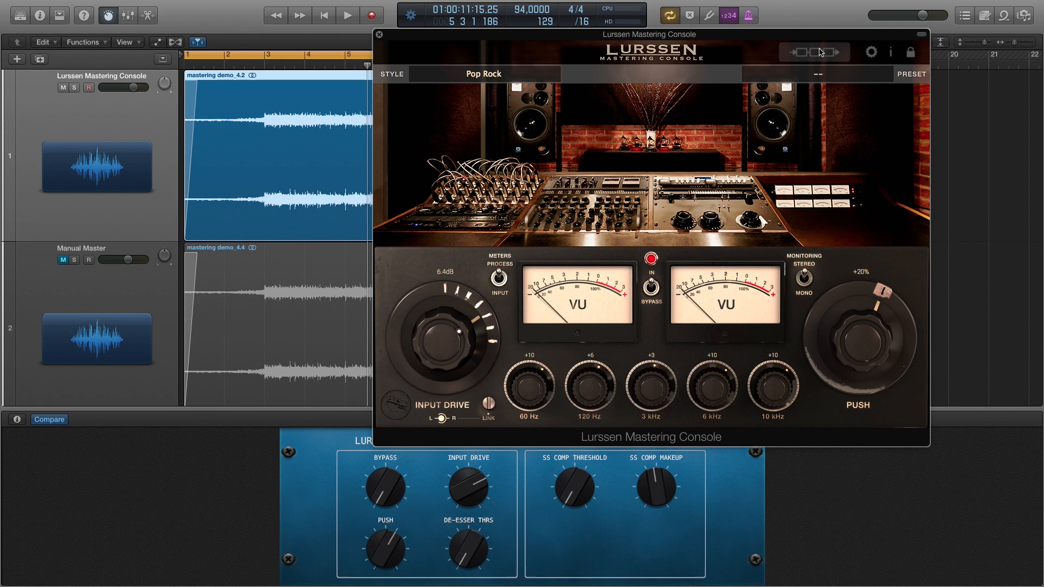
{"action": "left_click", "coordinate": [814, 52]}
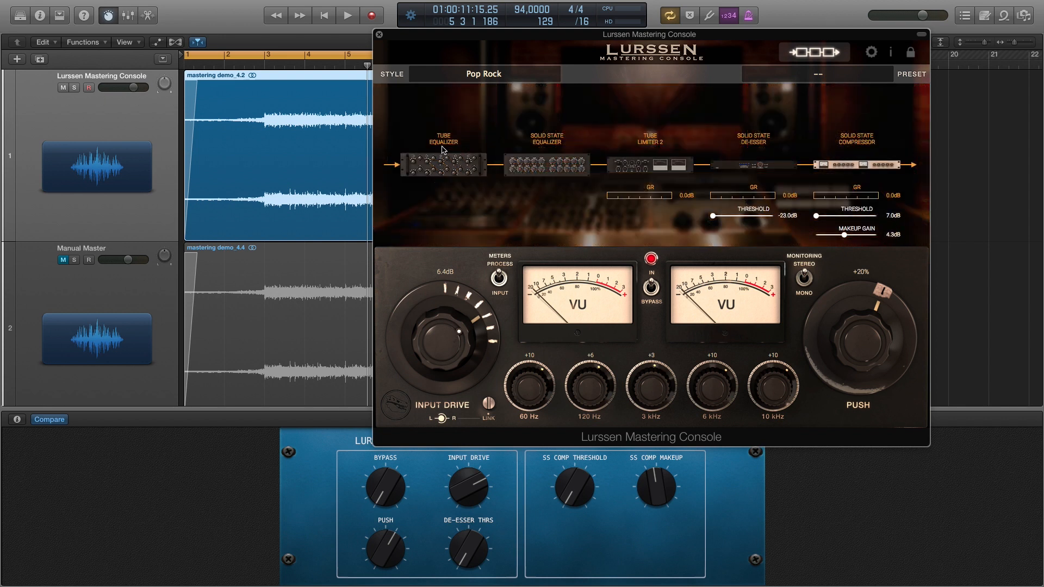
{"action": "mouse_move", "coordinate": [656, 155]}
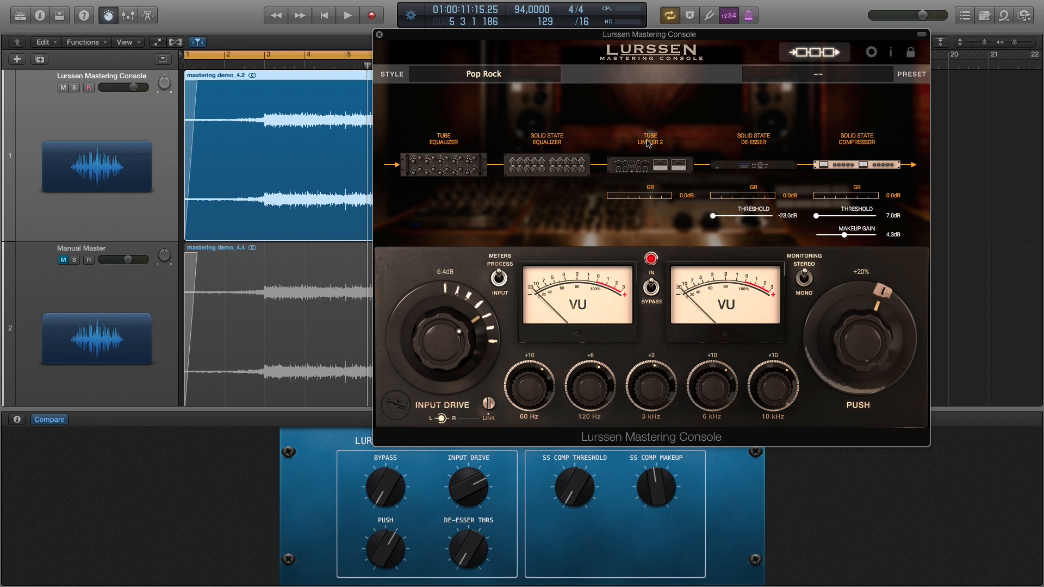
{"action": "mouse_move", "coordinate": [799, 147]}
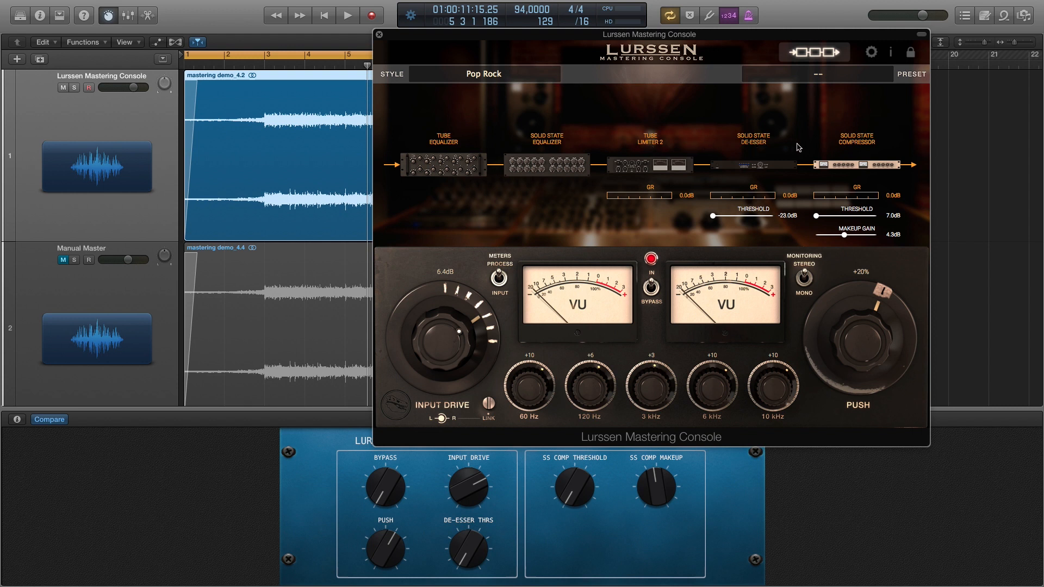
{"action": "mouse_move", "coordinate": [859, 147]}
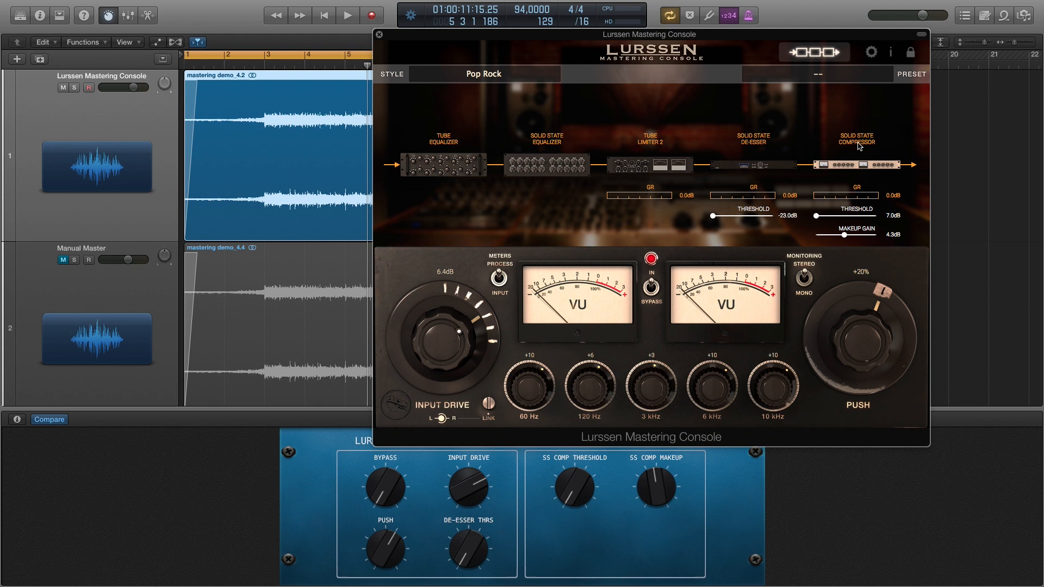
{"action": "mouse_move", "coordinate": [761, 234]}
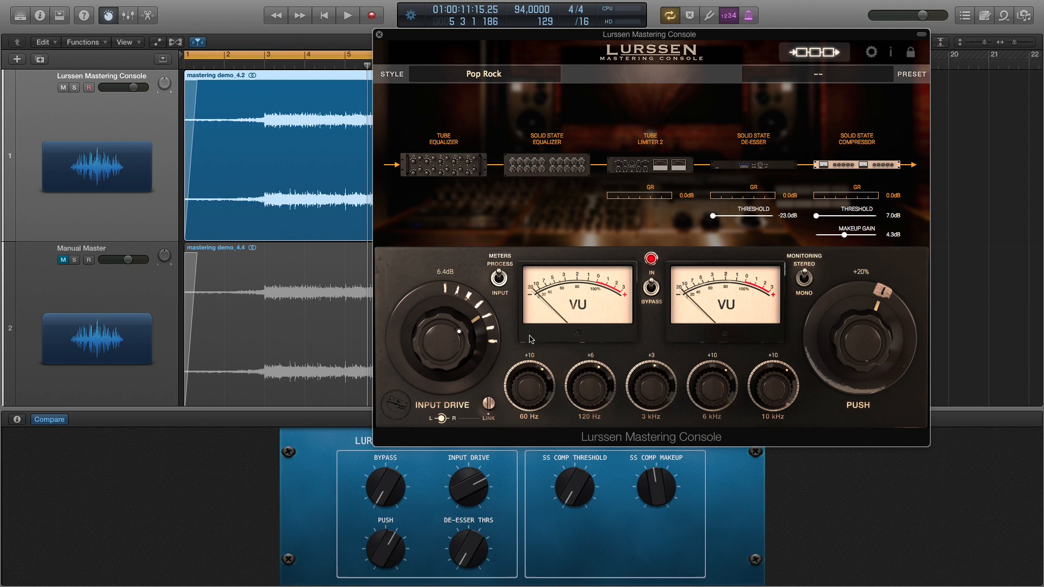
{"action": "mouse_move", "coordinate": [539, 325]}
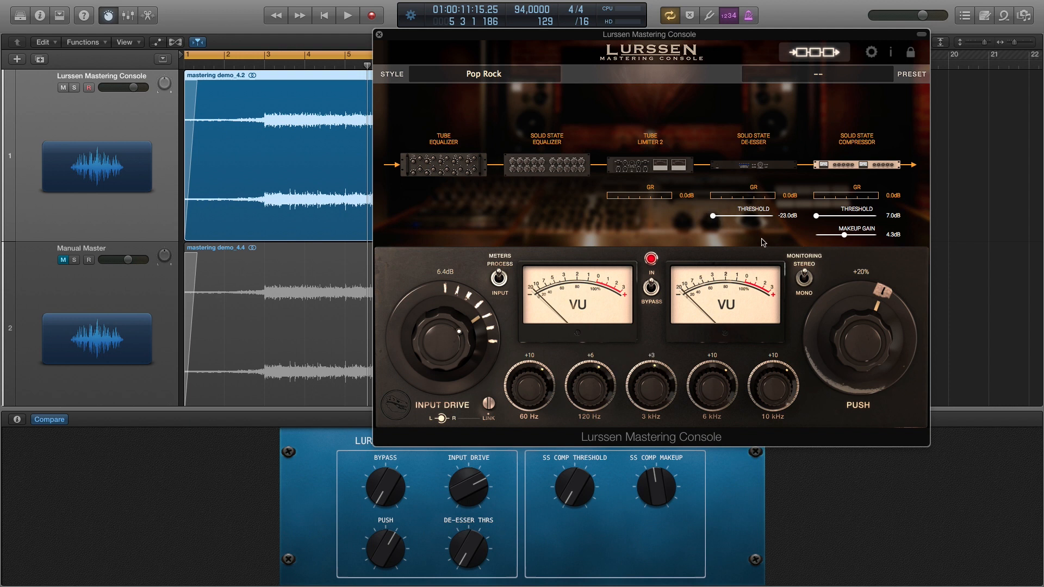
{"action": "mouse_move", "coordinate": [755, 149]}
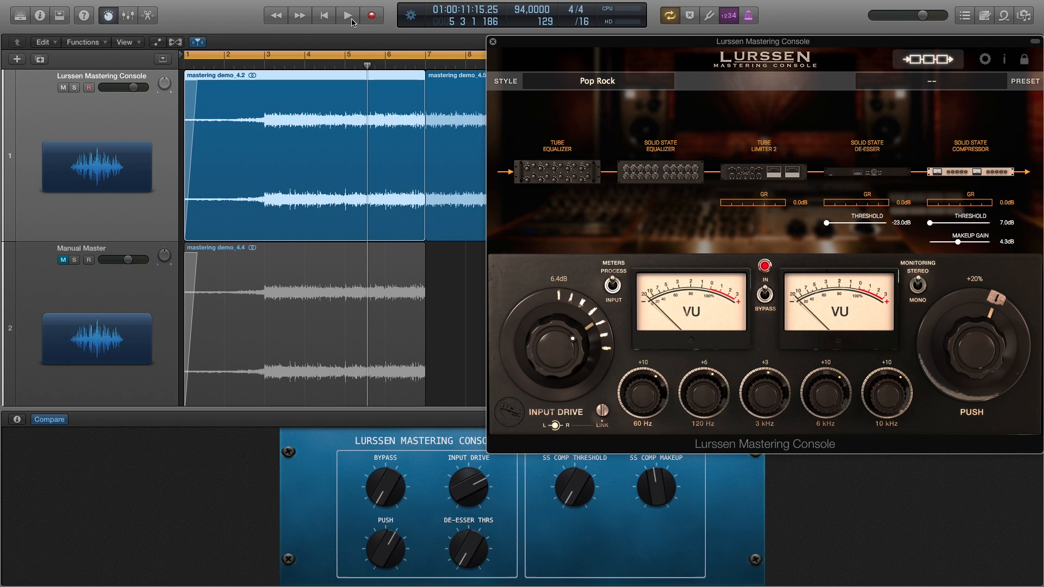
Play the mix through the Lurssen chain, stop, and move the console window further right
{"action": "left_click", "coordinate": [347, 14]}
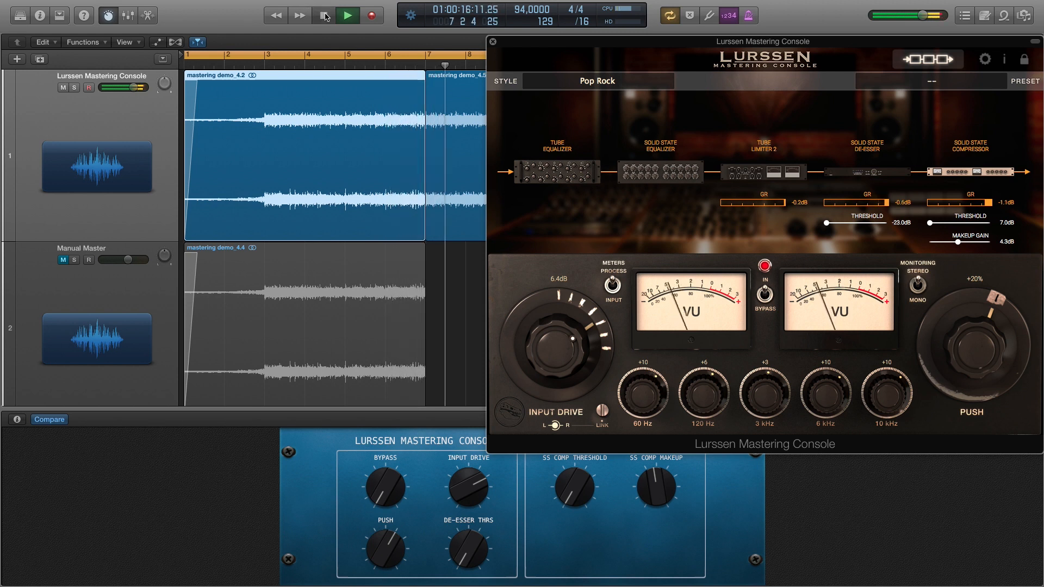
{"action": "left_click", "coordinate": [346, 14]}
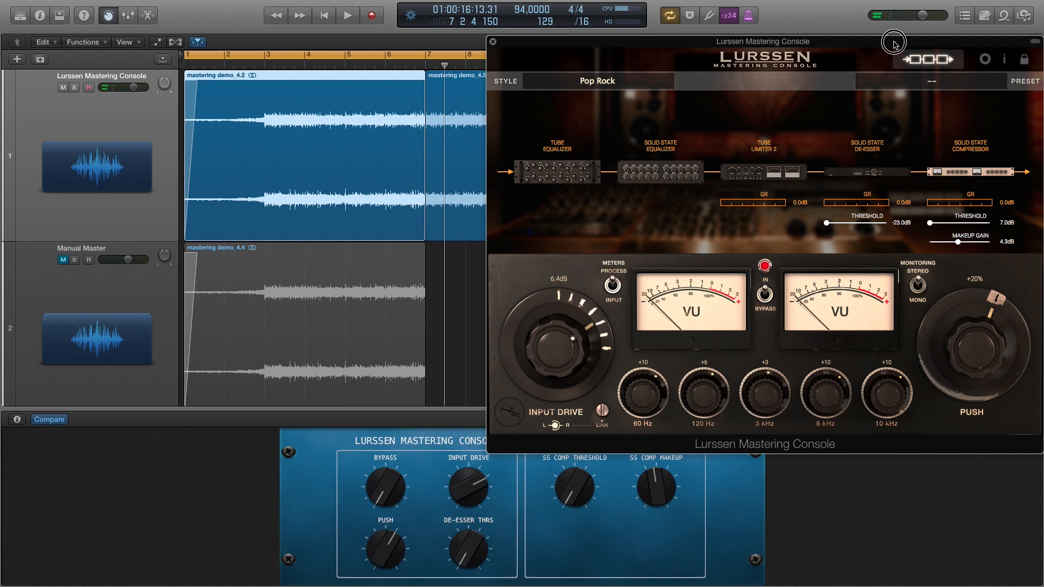
{"action": "left_click_drag", "start_coordinate": [895, 41], "coordinate": [882, 32]}
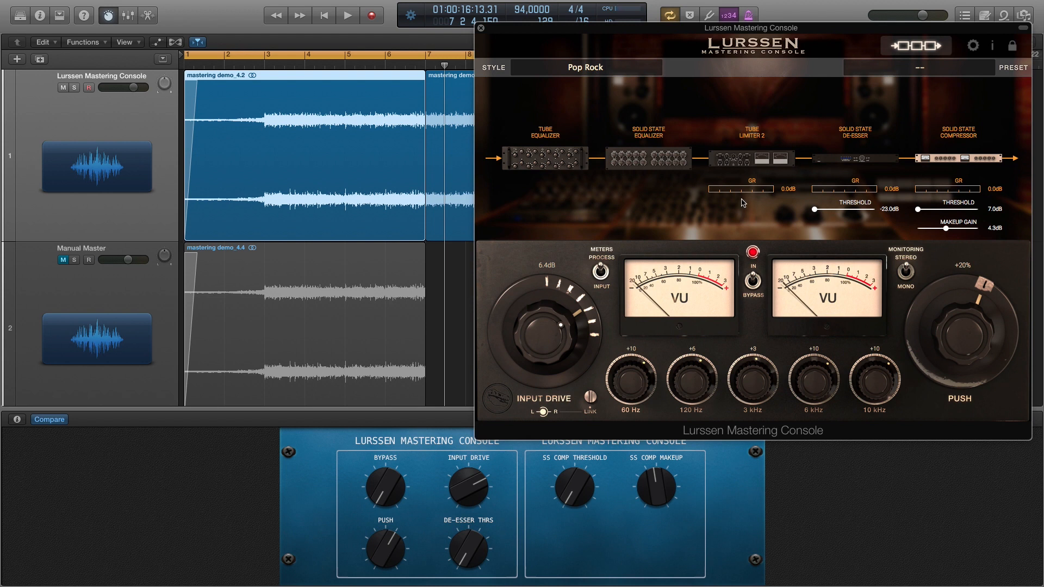
{"action": "mouse_move", "coordinate": [624, 124]}
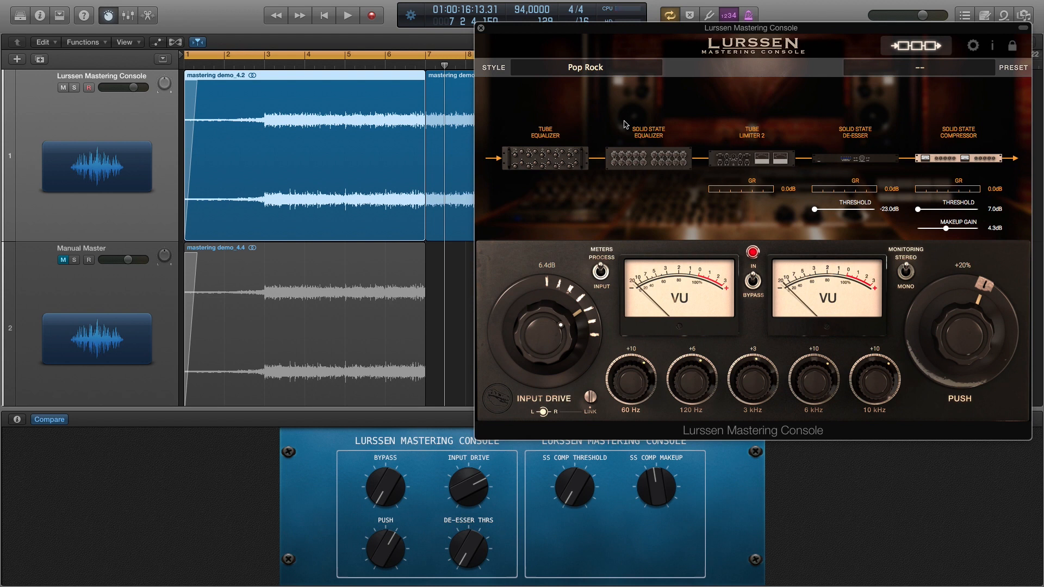
{"action": "mouse_move", "coordinate": [621, 144]}
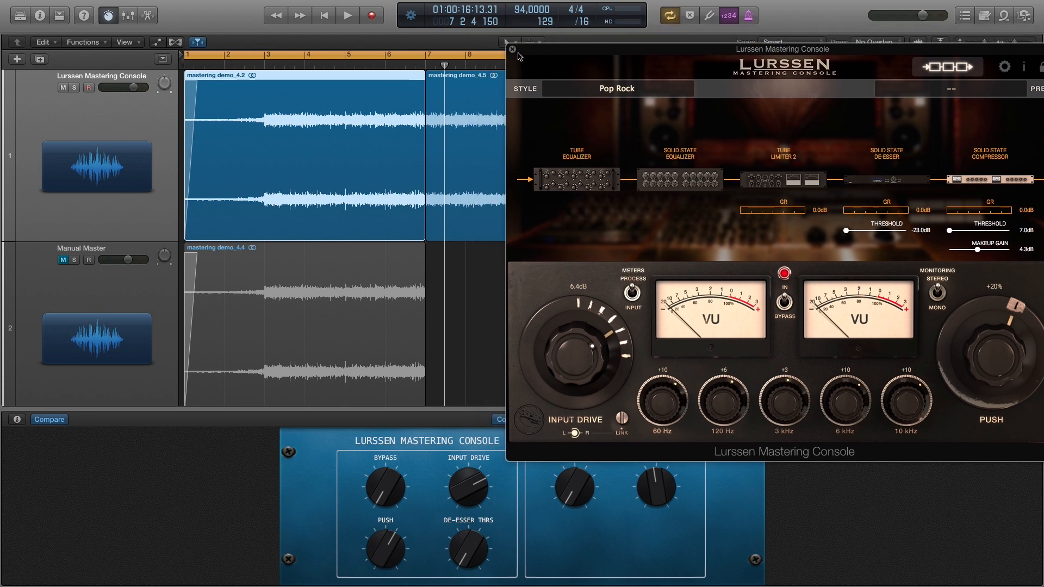
{"action": "left_click", "coordinate": [511, 48]}
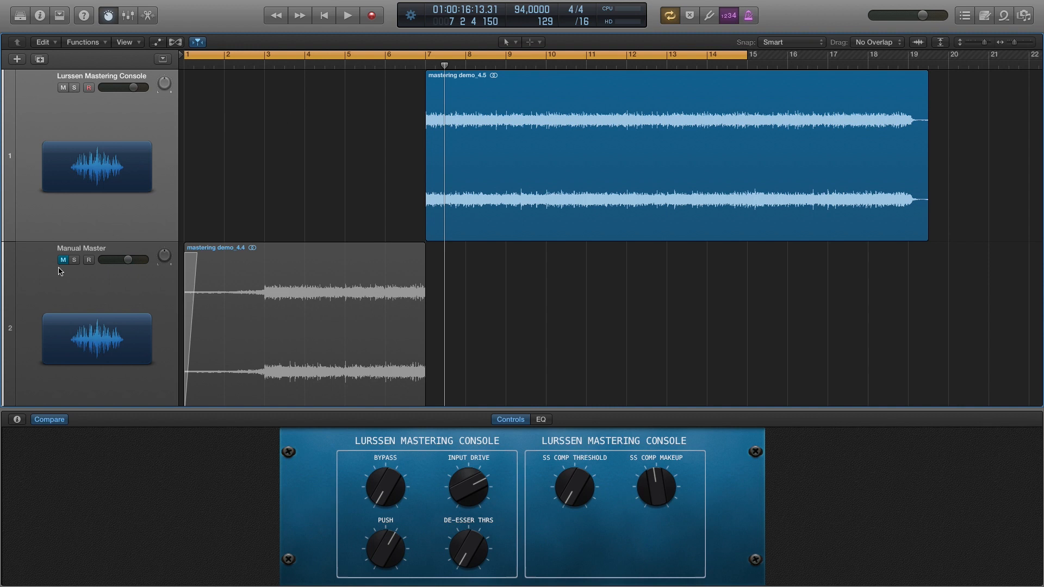
Unmute the Manual Master track and play the song back across both mastering tracks
{"action": "left_click", "coordinate": [63, 260]}
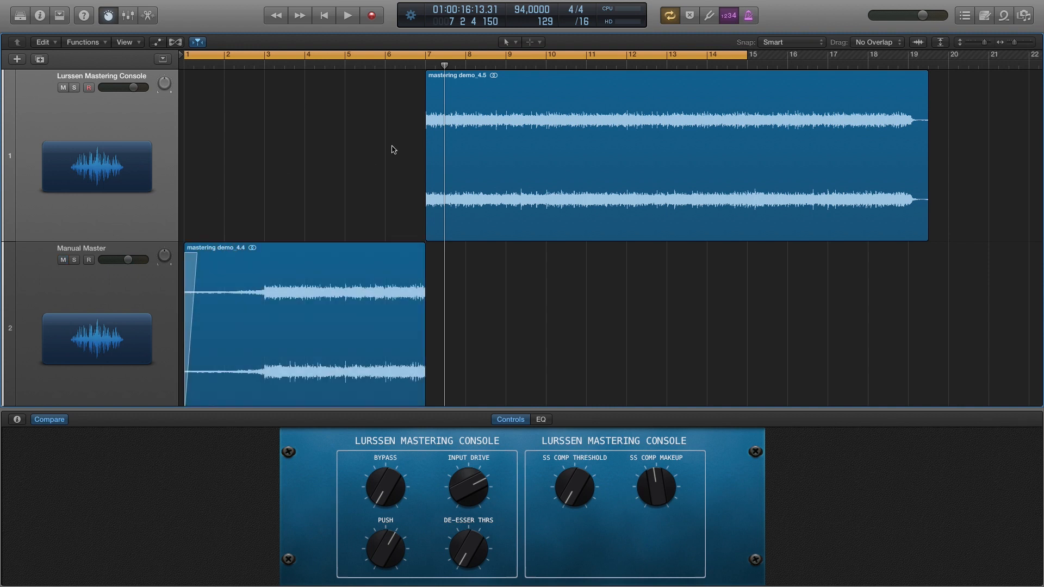
{"action": "mouse_move", "coordinate": [303, 276]}
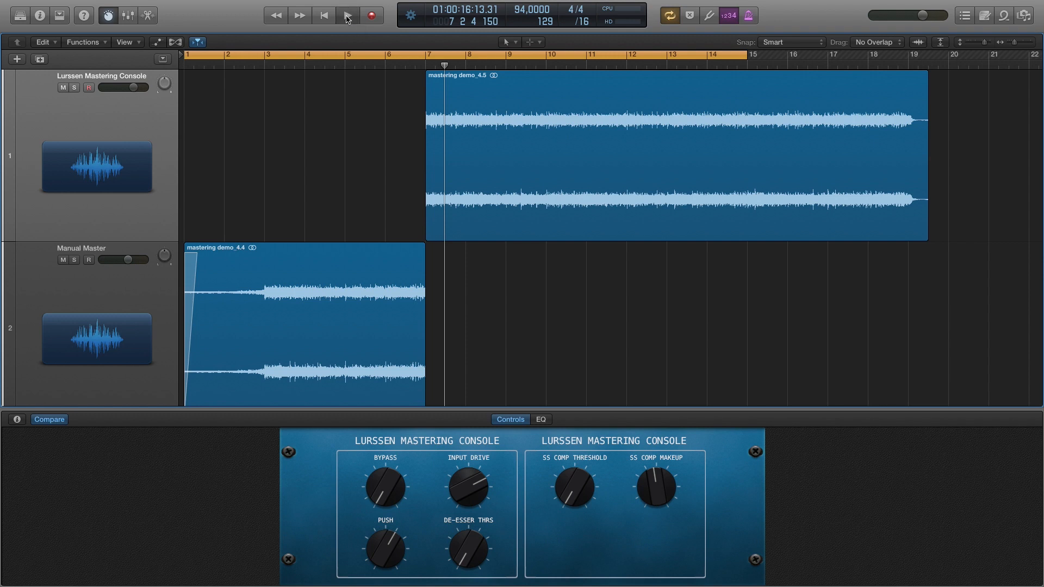
{"action": "left_click", "coordinate": [346, 14]}
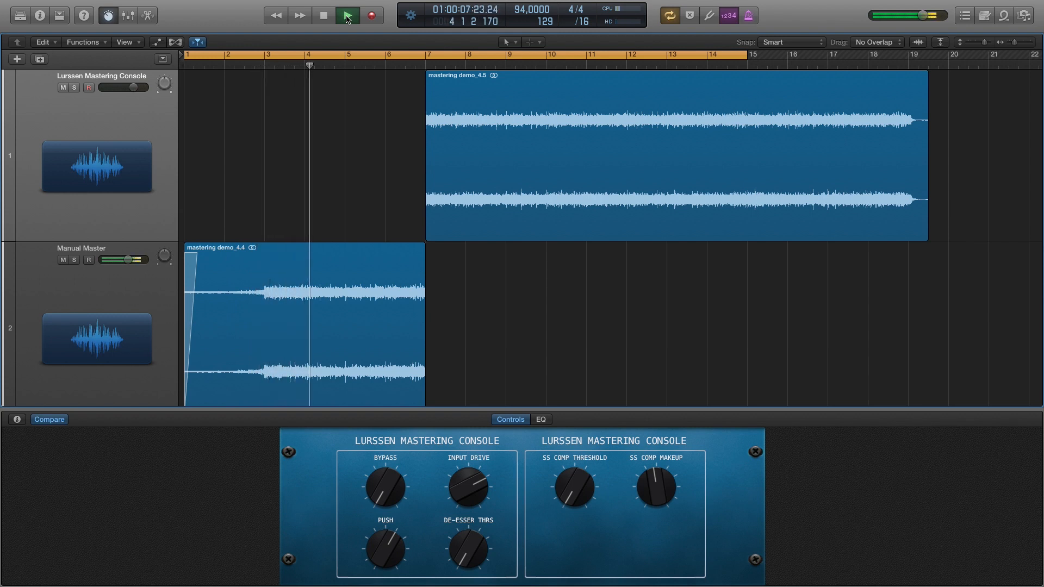
{"action": "left_click", "coordinate": [345, 15]}
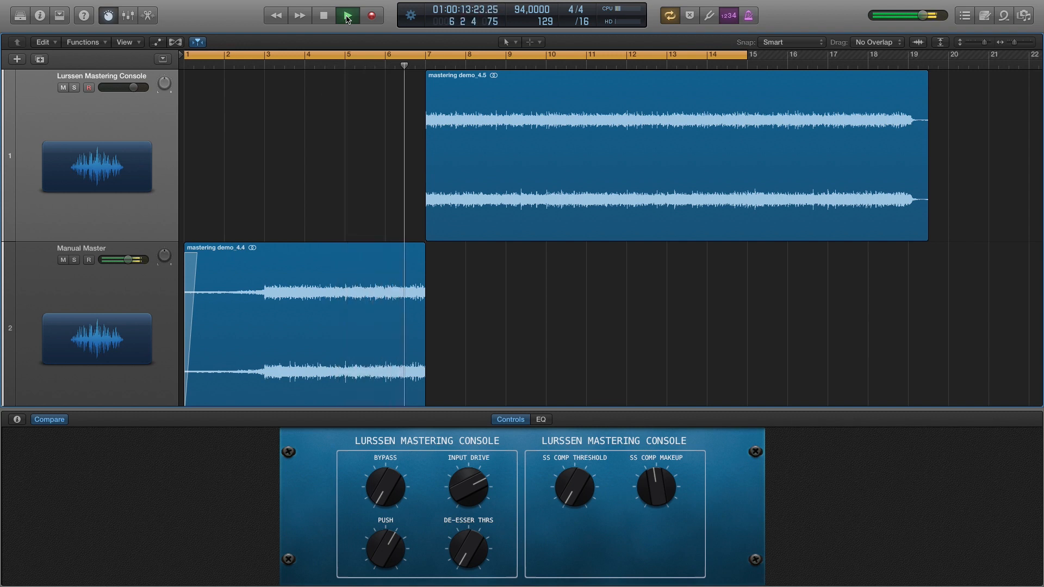
{"action": "left_click", "coordinate": [346, 15]}
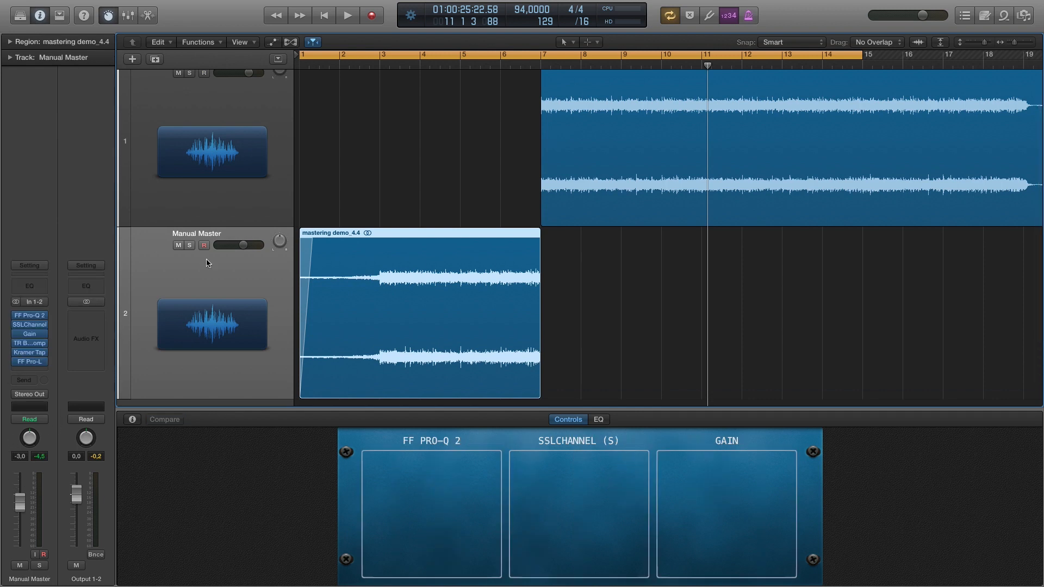
{"action": "mouse_move", "coordinate": [203, 274]}
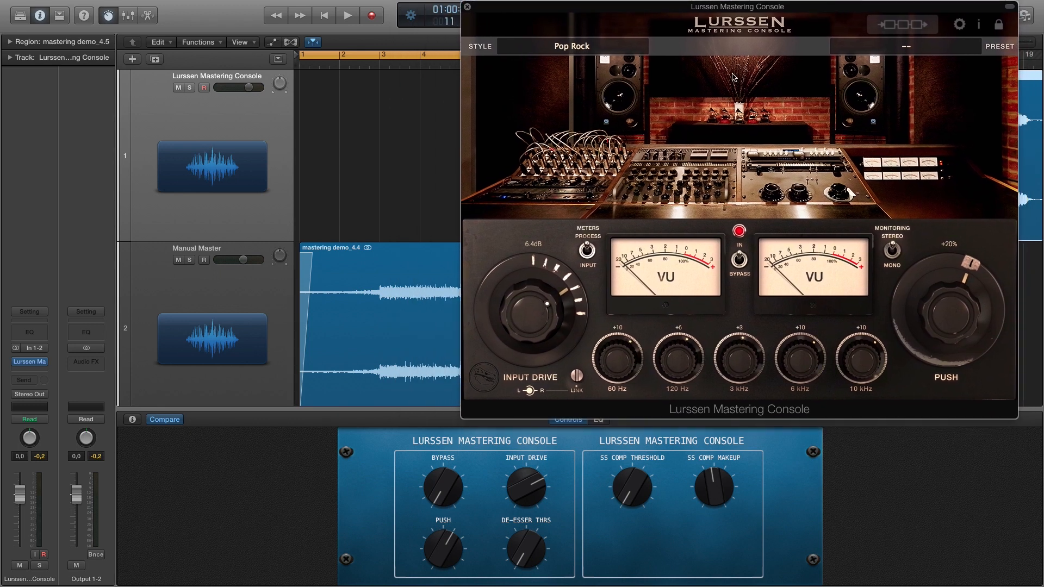
{"action": "mouse_move", "coordinate": [764, 88]}
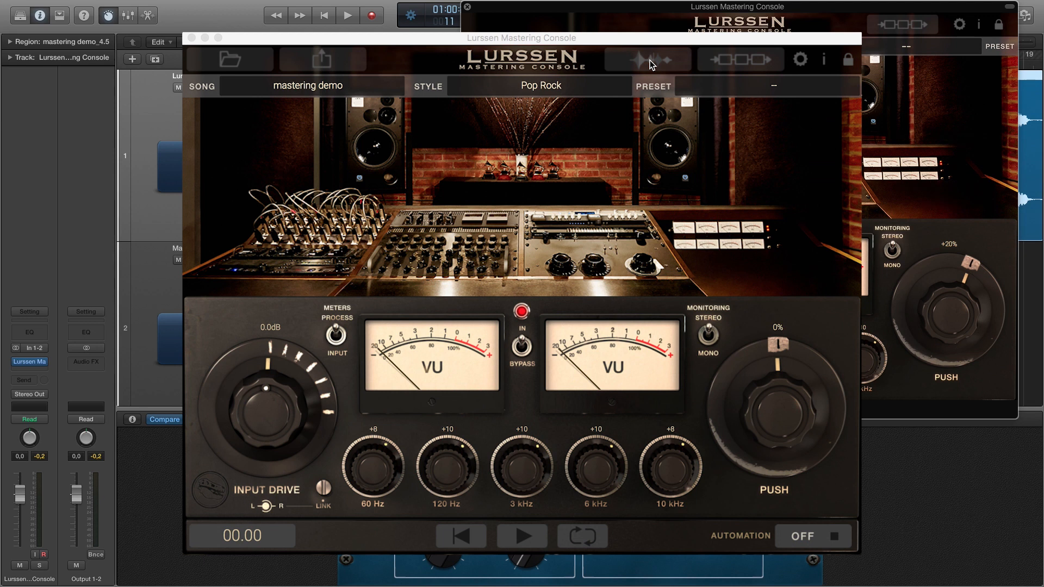
Show the demo waveform, choose INPUT drive automation and reshape its automation curve
{"action": "left_click", "coordinate": [645, 59]}
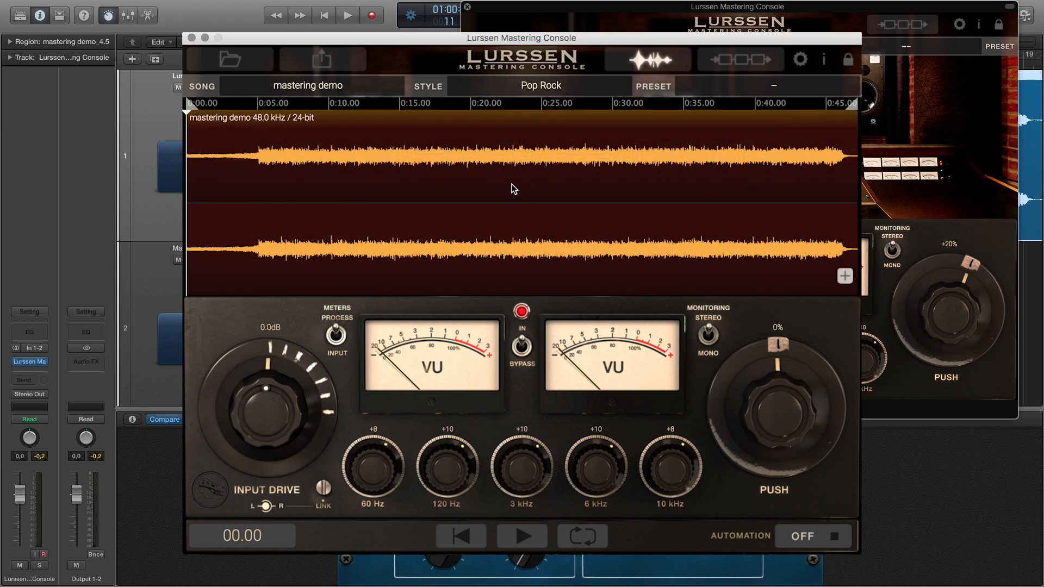
{"action": "mouse_move", "coordinate": [709, 250]}
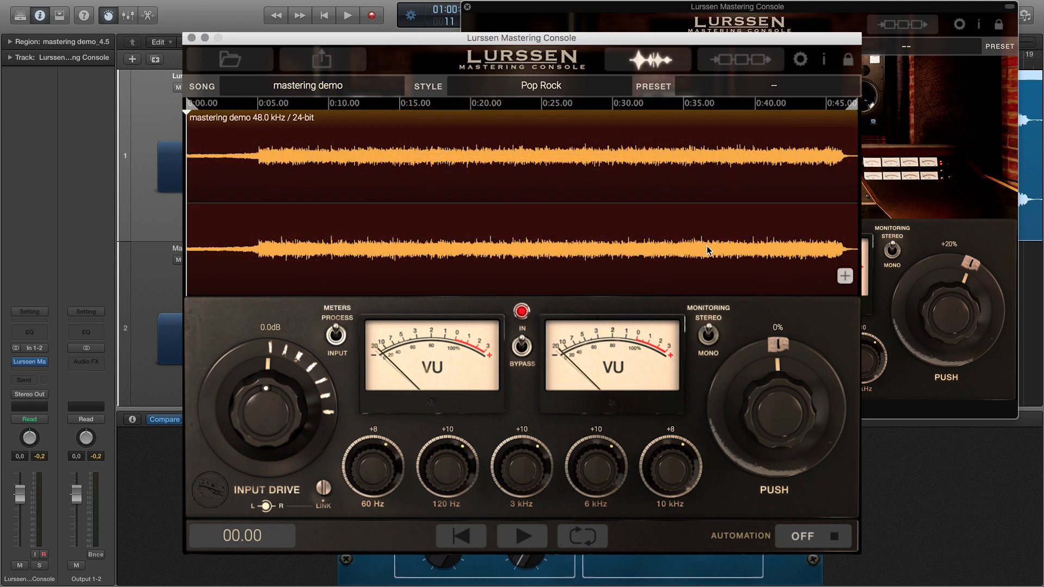
{"action": "left_click", "coordinate": [844, 276]}
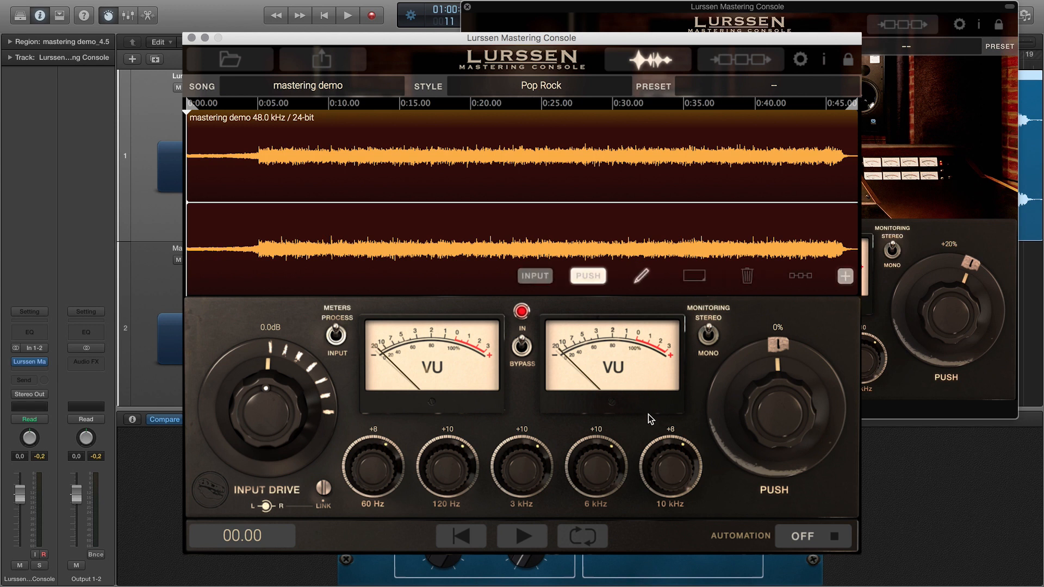
{"action": "mouse_move", "coordinate": [760, 435]}
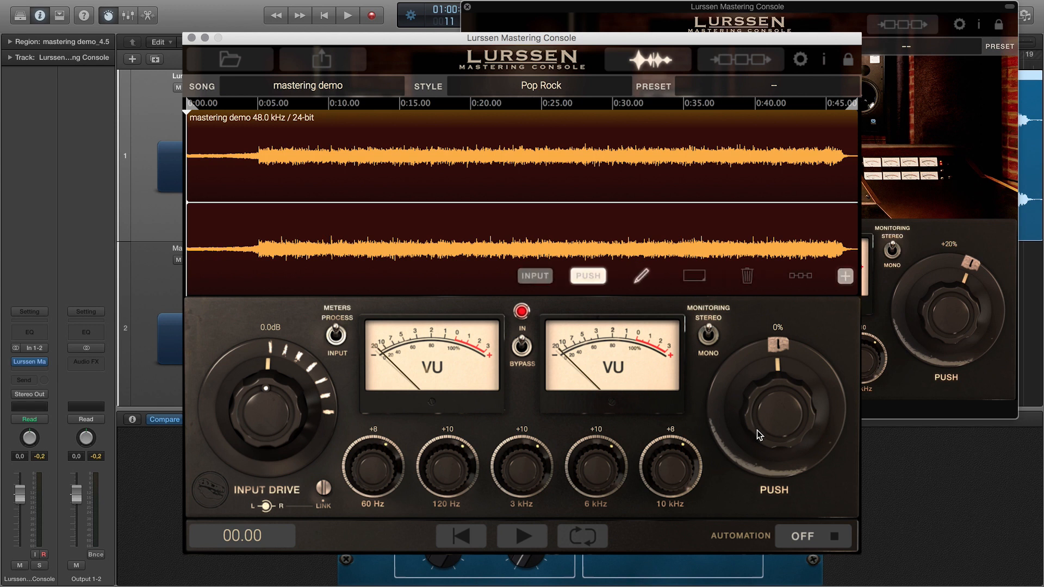
{"action": "left_click", "coordinate": [533, 275]}
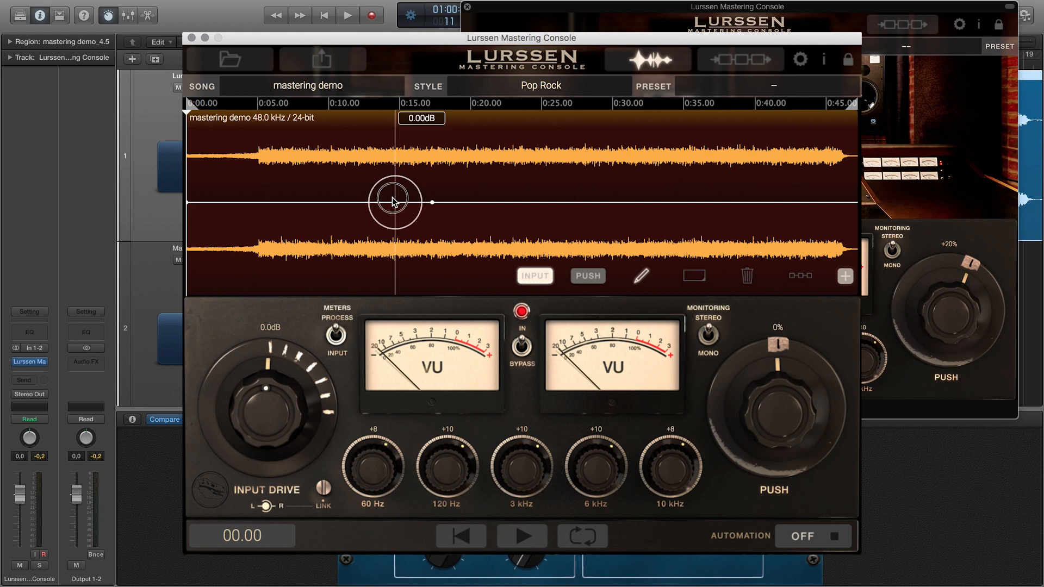
{"action": "left_click_drag", "start_coordinate": [394, 201], "coordinate": [397, 226]}
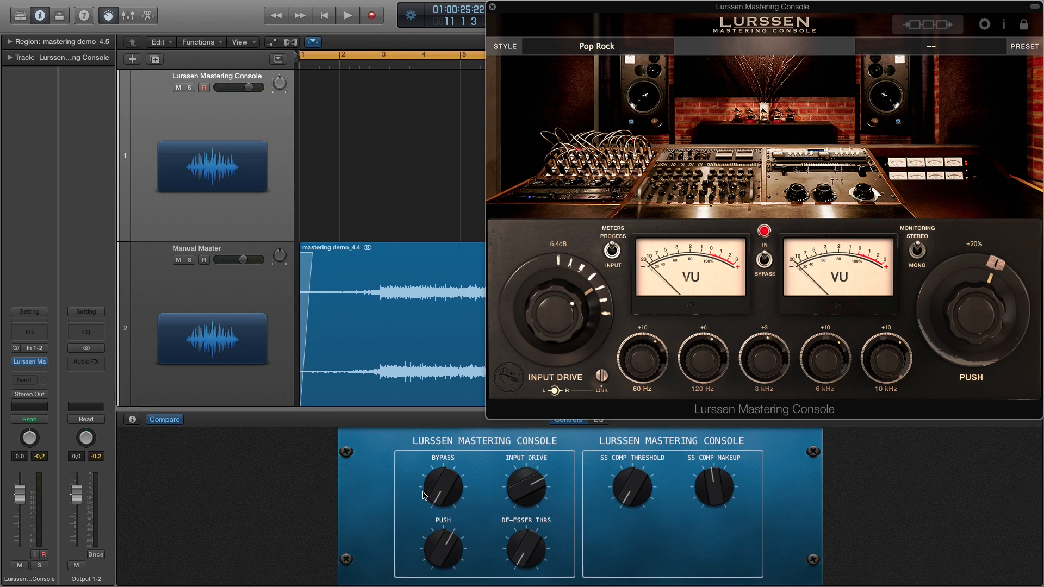
{"action": "mouse_move", "coordinate": [464, 481]}
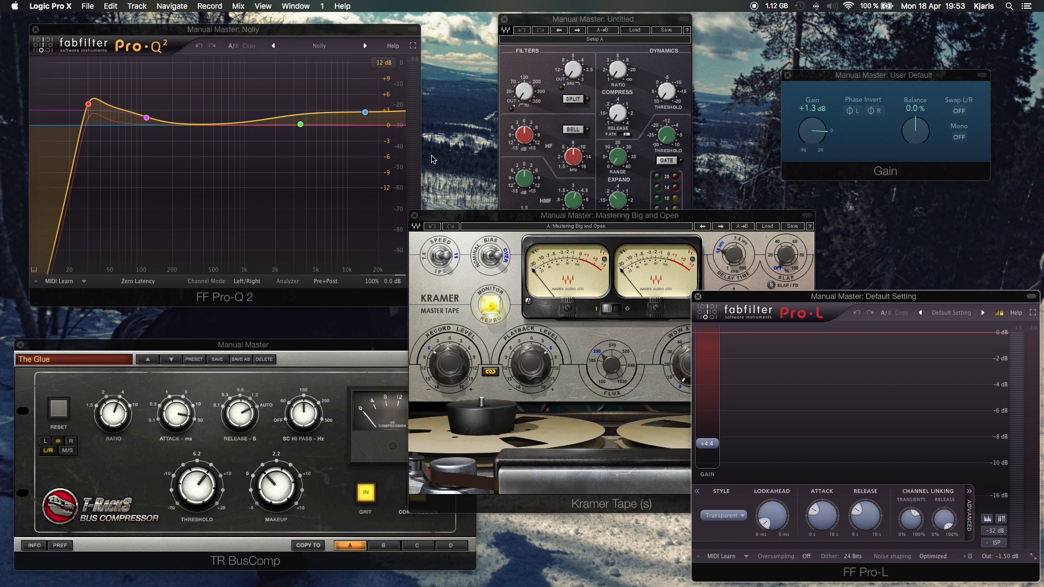
{"action": "mouse_move", "coordinate": [604, 88]}
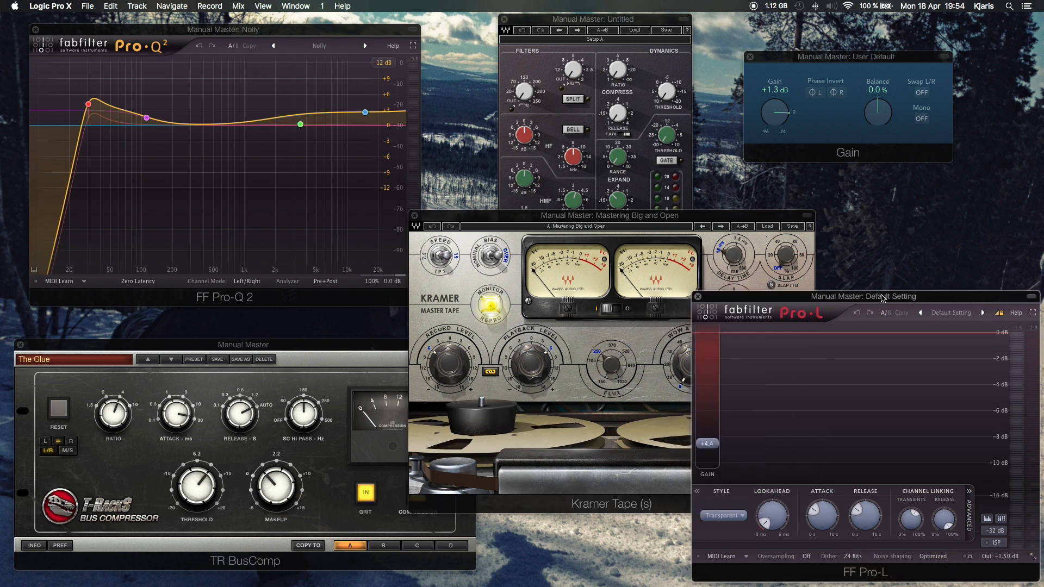
{"action": "left_click_drag", "start_coordinate": [882, 296], "coordinate": [865, 279]}
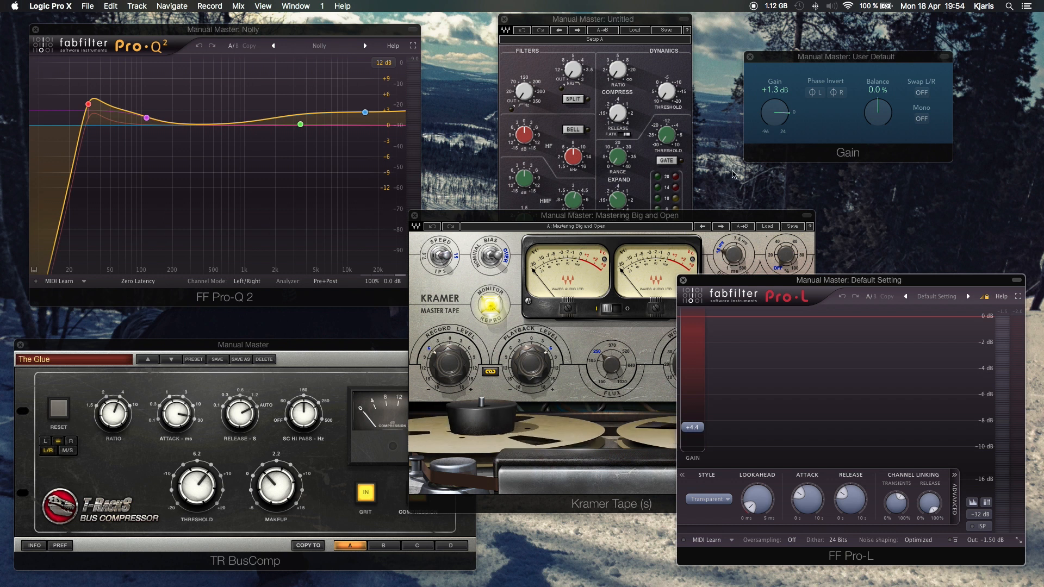
{"action": "mouse_move", "coordinate": [980, 326]}
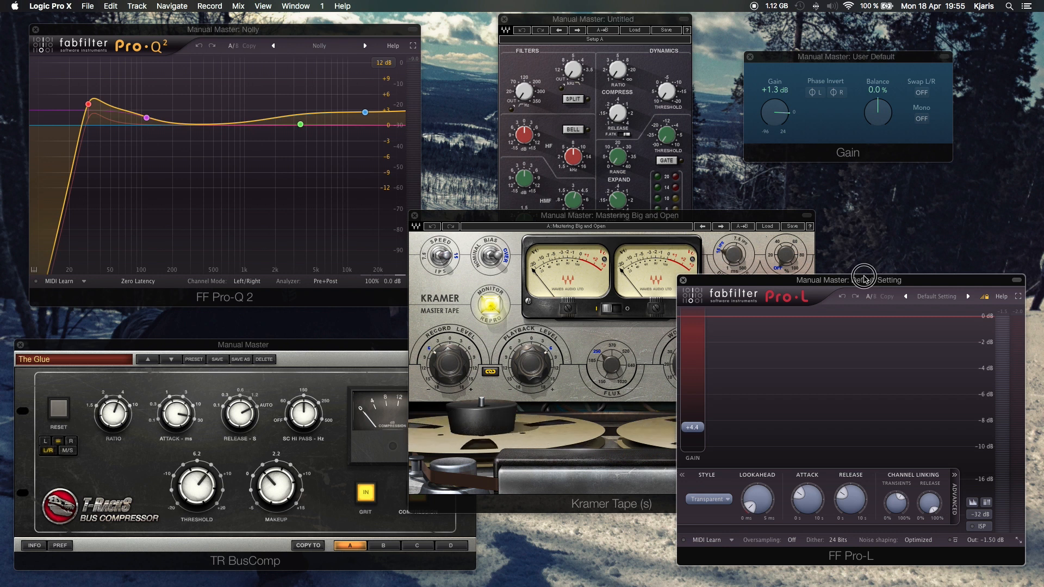
{"action": "left_click_drag", "start_coordinate": [865, 279], "coordinate": [885, 236]}
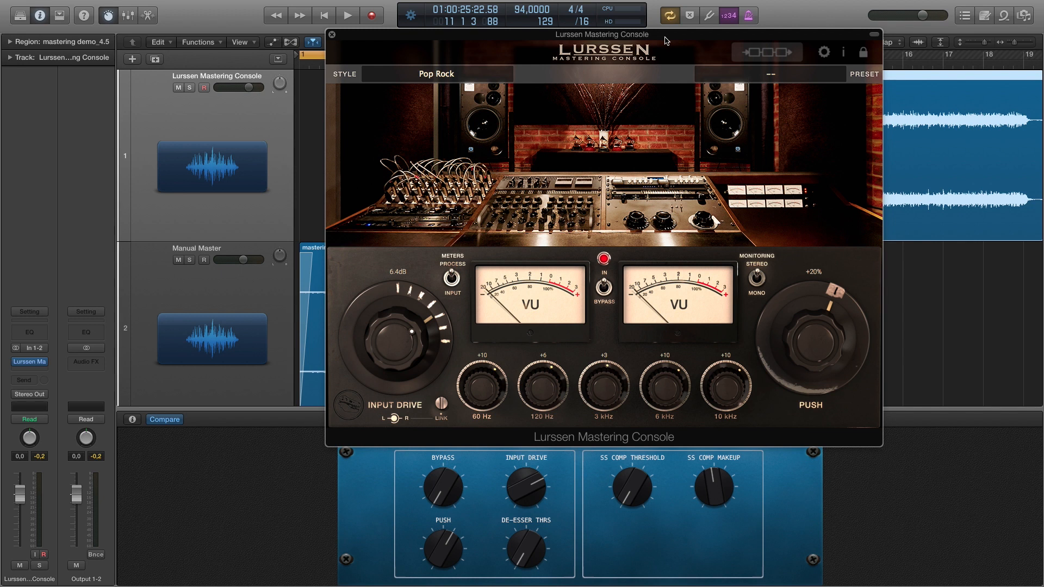
{"action": "mouse_move", "coordinate": [679, 40]}
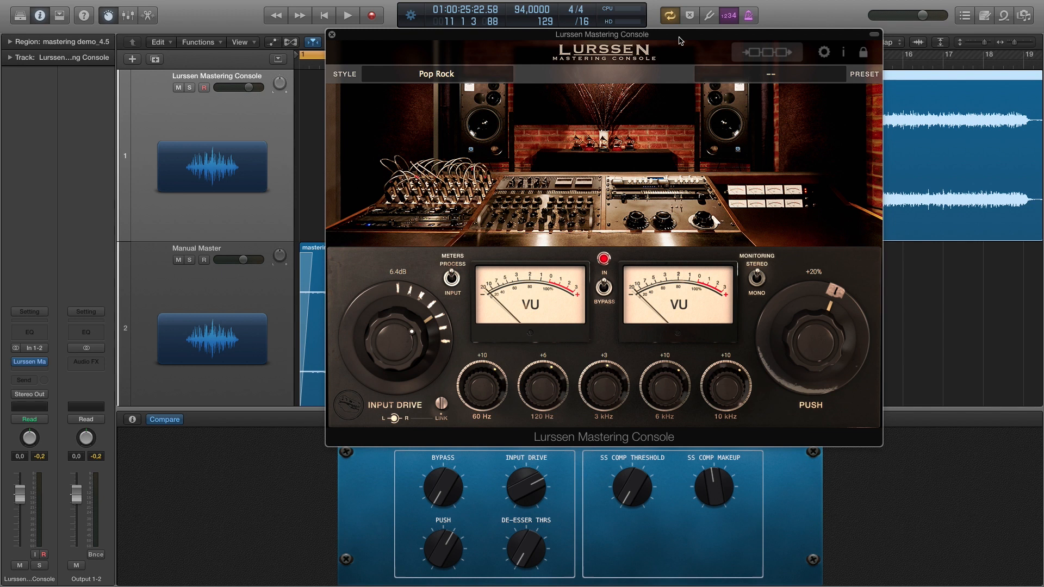